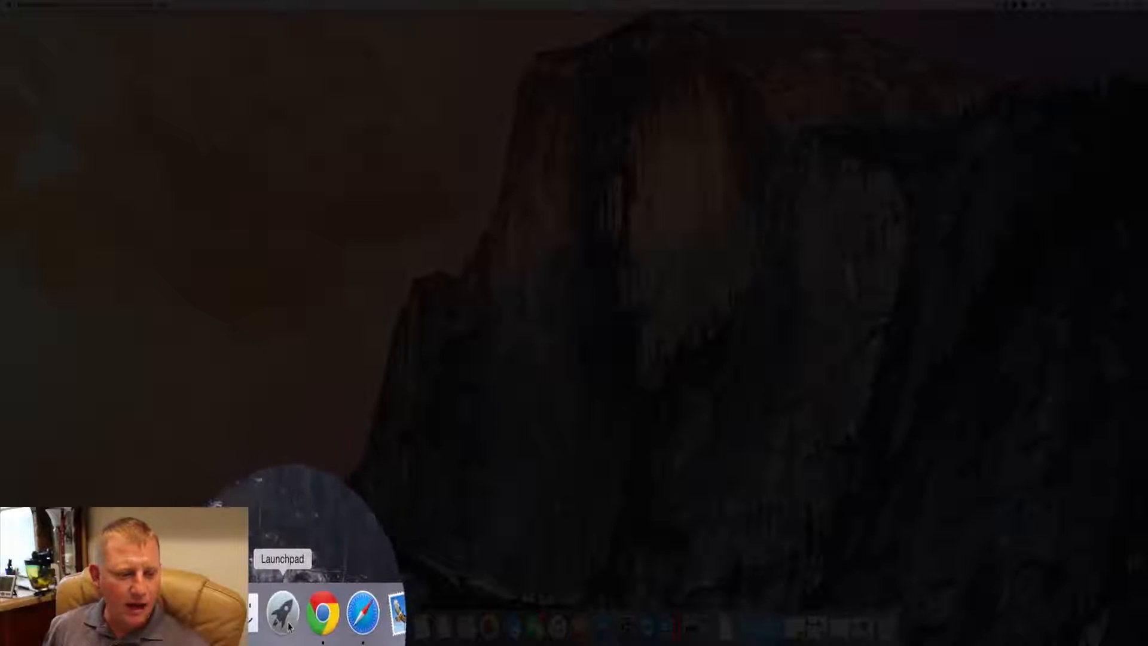
Step: Open Launchpad's app grid and search for 'cont'
{"action": "left_click", "coordinate": [281, 622]}
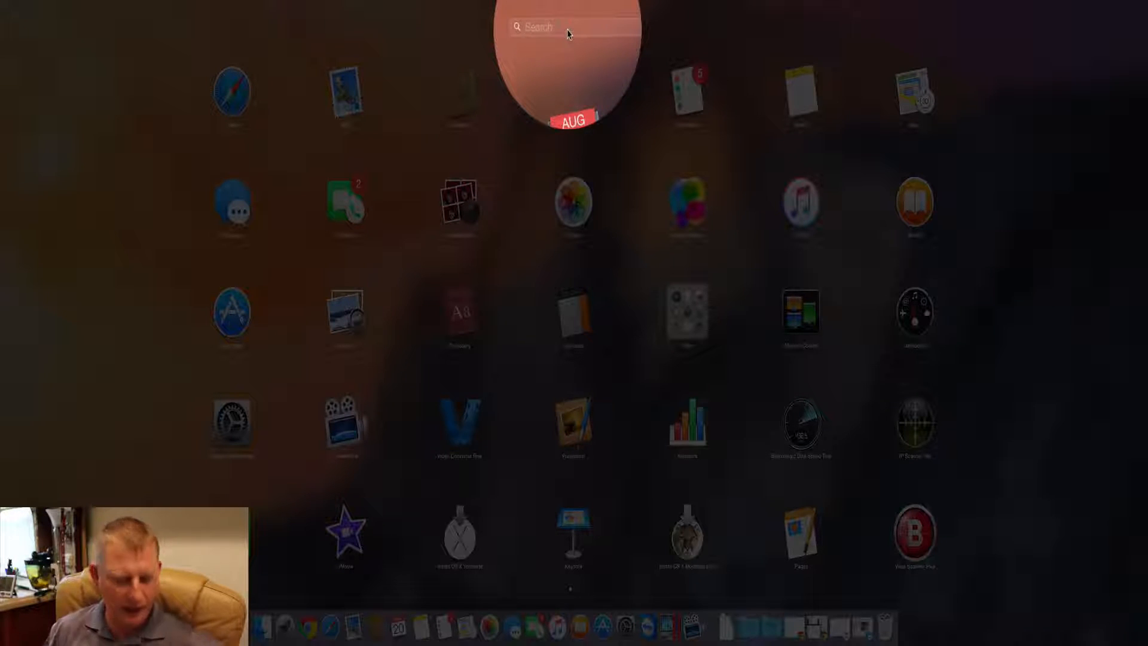
{"action": "type", "text": "cont"}
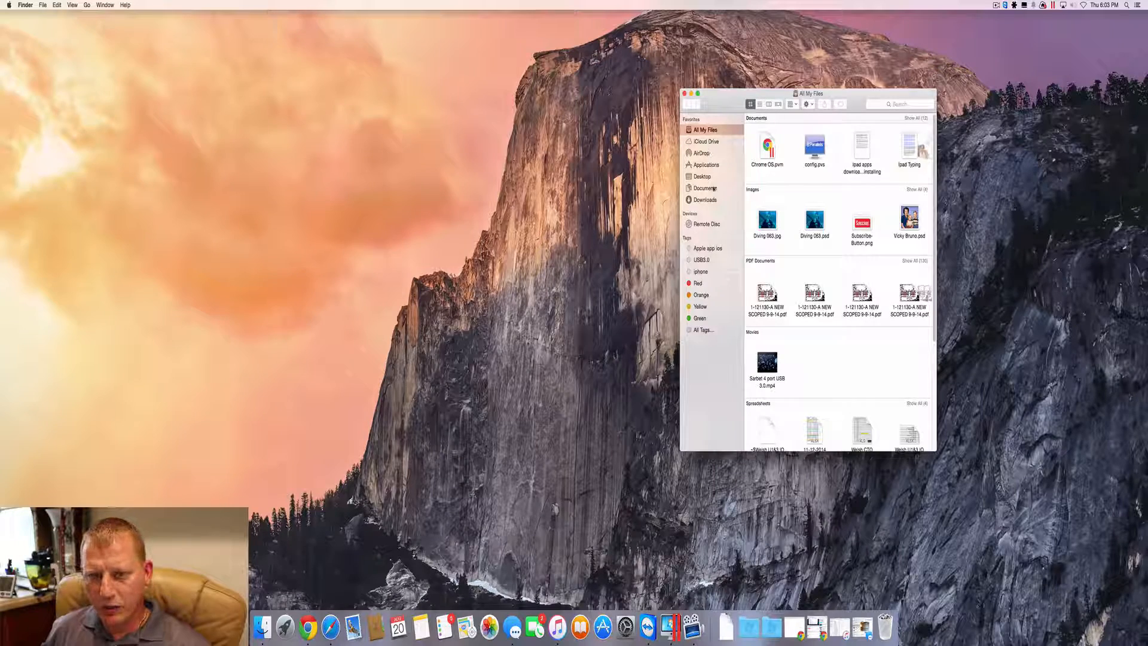
Step: Locate Contacts in Finder's Applications folder, then close the Finder window
{"action": "left_click", "coordinate": [709, 164]}
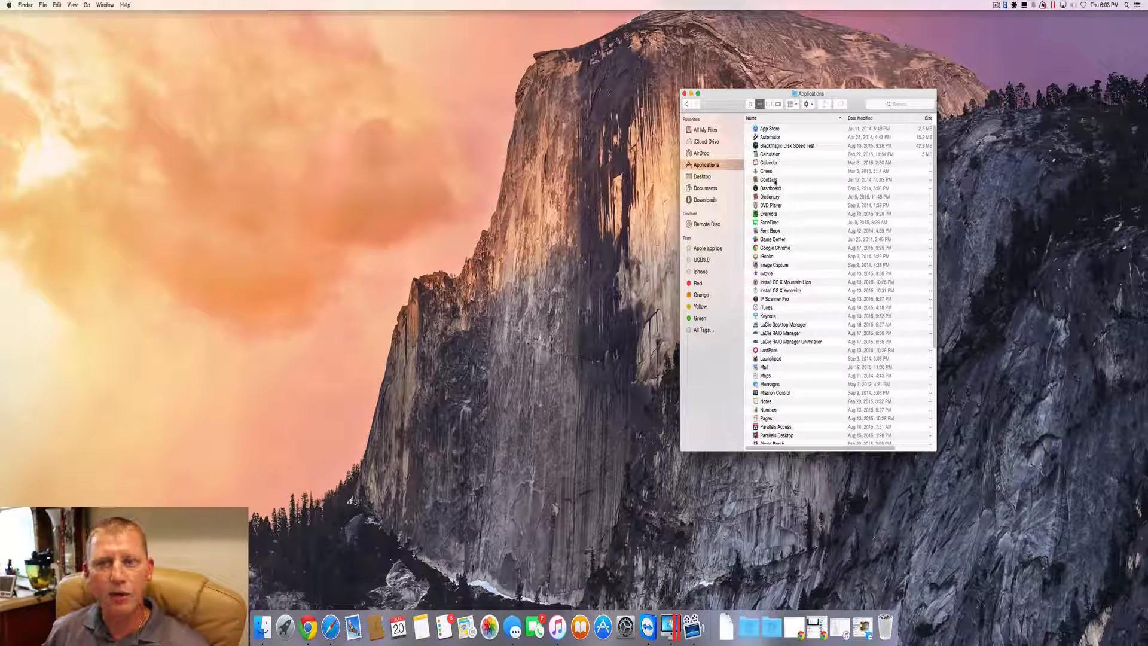
{"action": "left_click", "coordinate": [769, 180]}
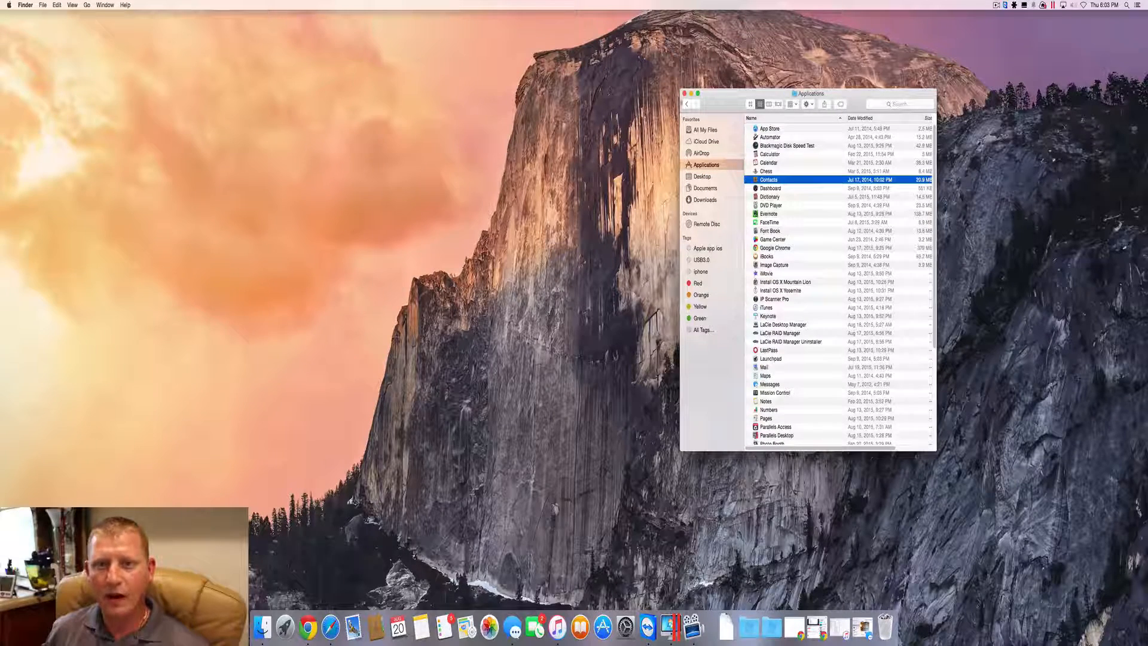
{"action": "left_click", "coordinate": [692, 94]}
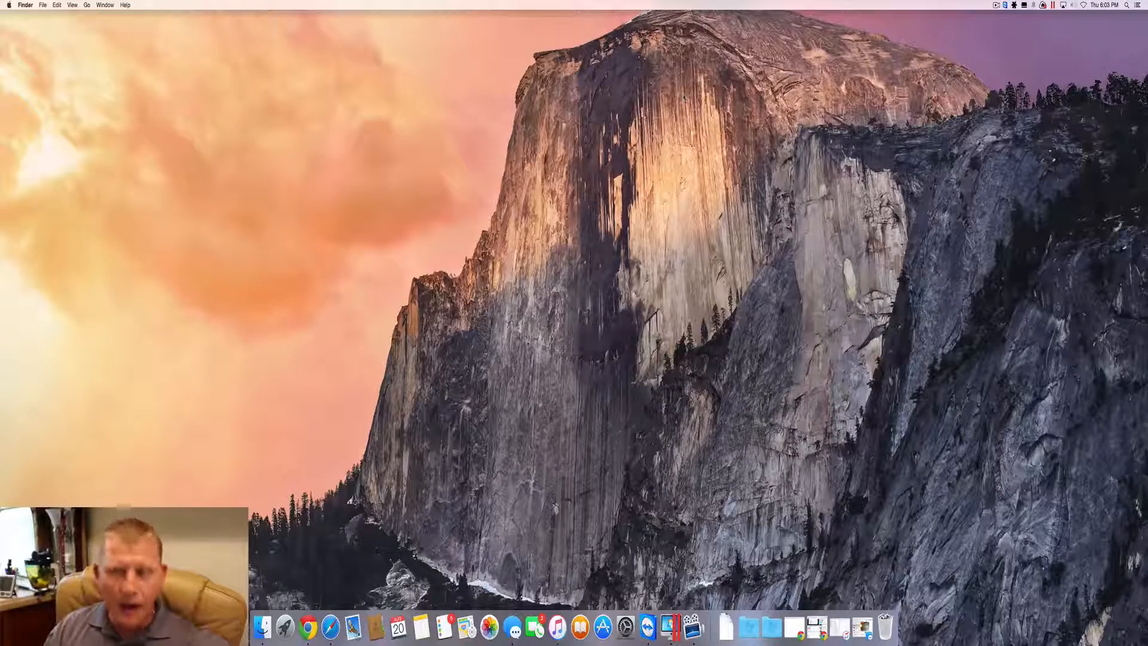
Step: Search Spotlight for 'contacts' and launch the Contacts app
{"action": "type", "text": "screenFlow"}
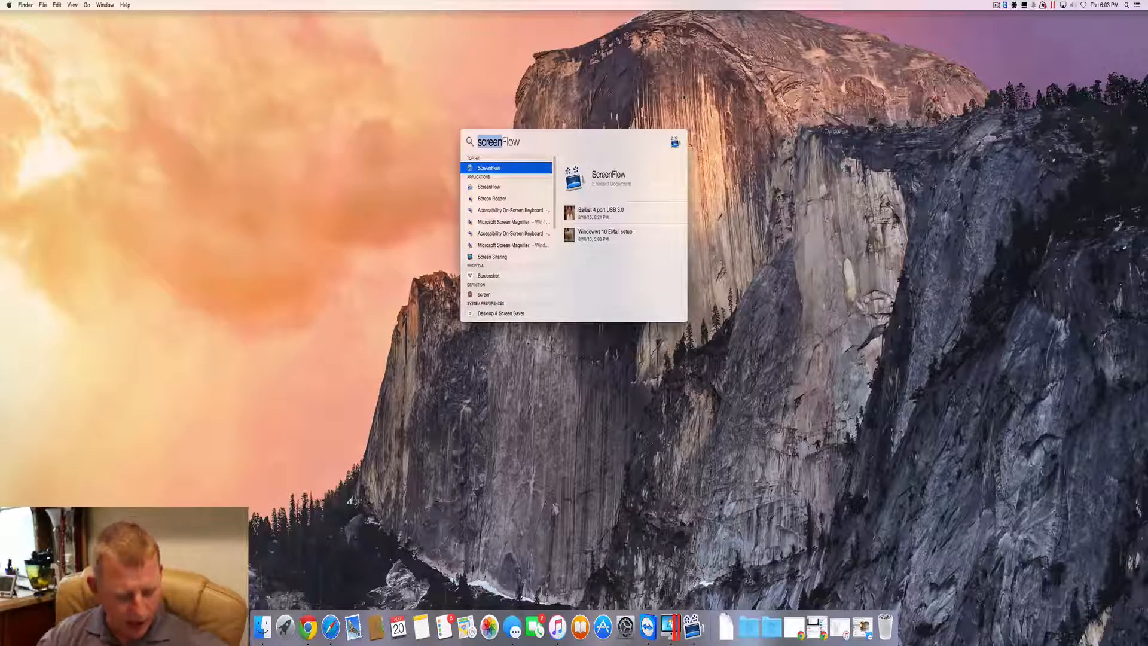
{"action": "type", "text": "contacts"}
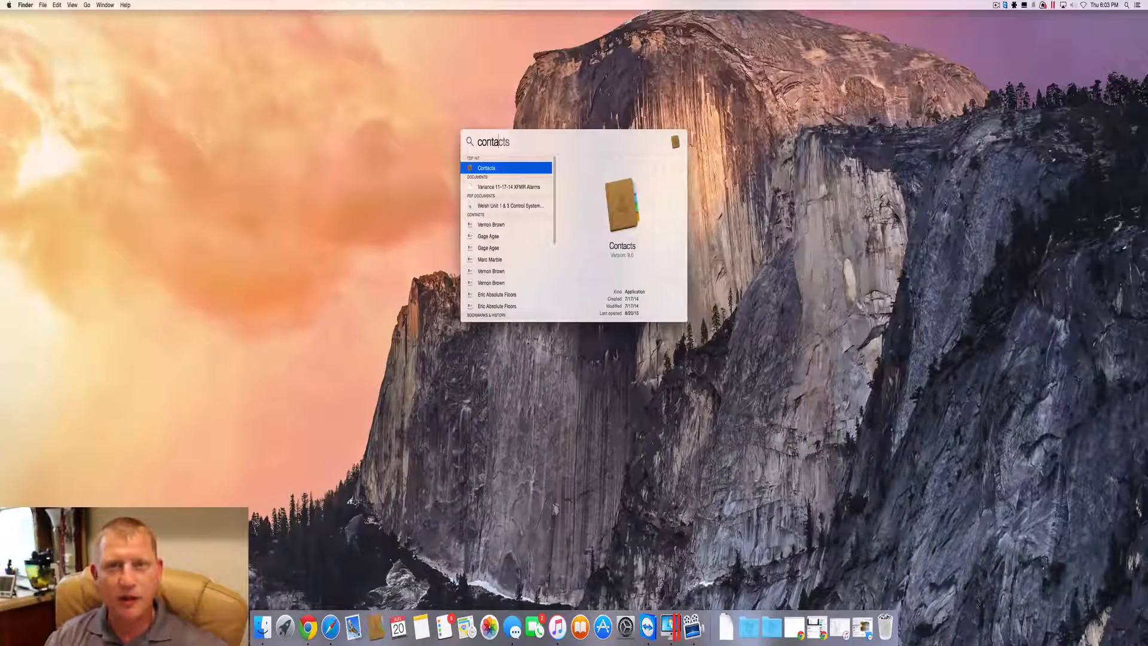
{"action": "left_click", "coordinate": [486, 168]}
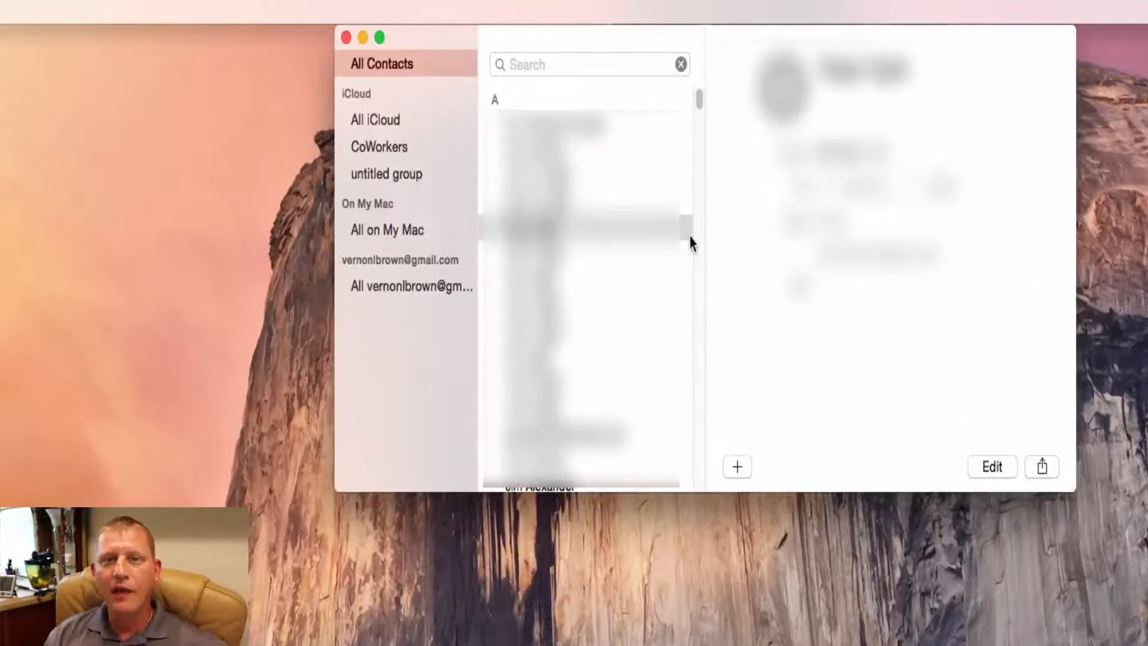
{"action": "mouse_move", "coordinate": [839, 248]}
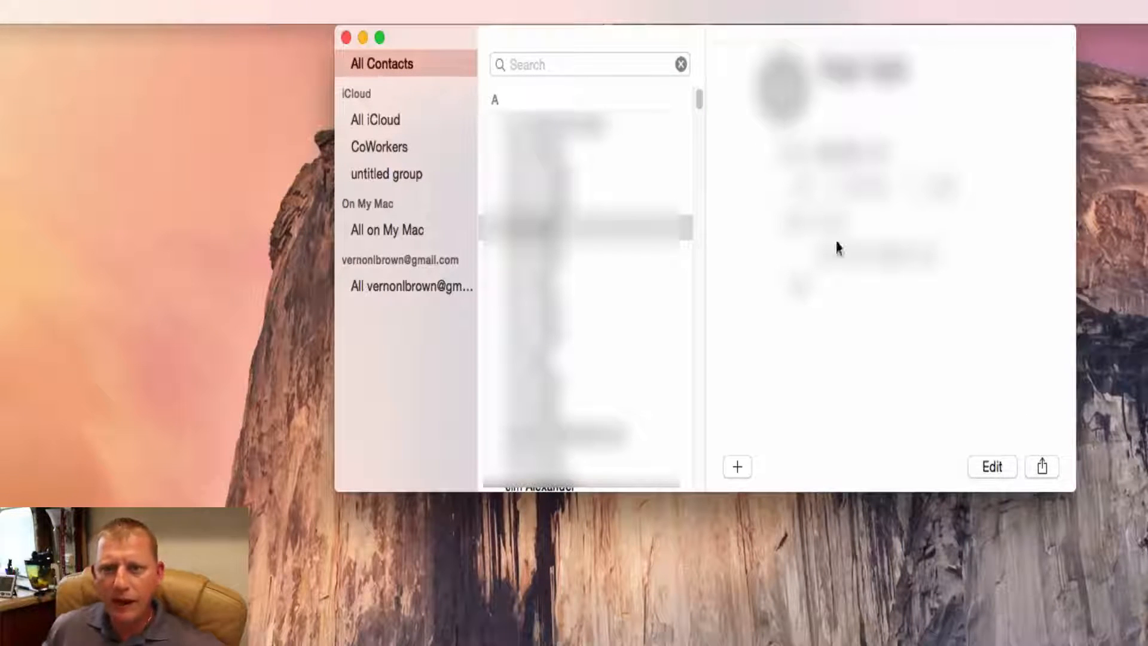
{"action": "mouse_move", "coordinate": [671, 43]}
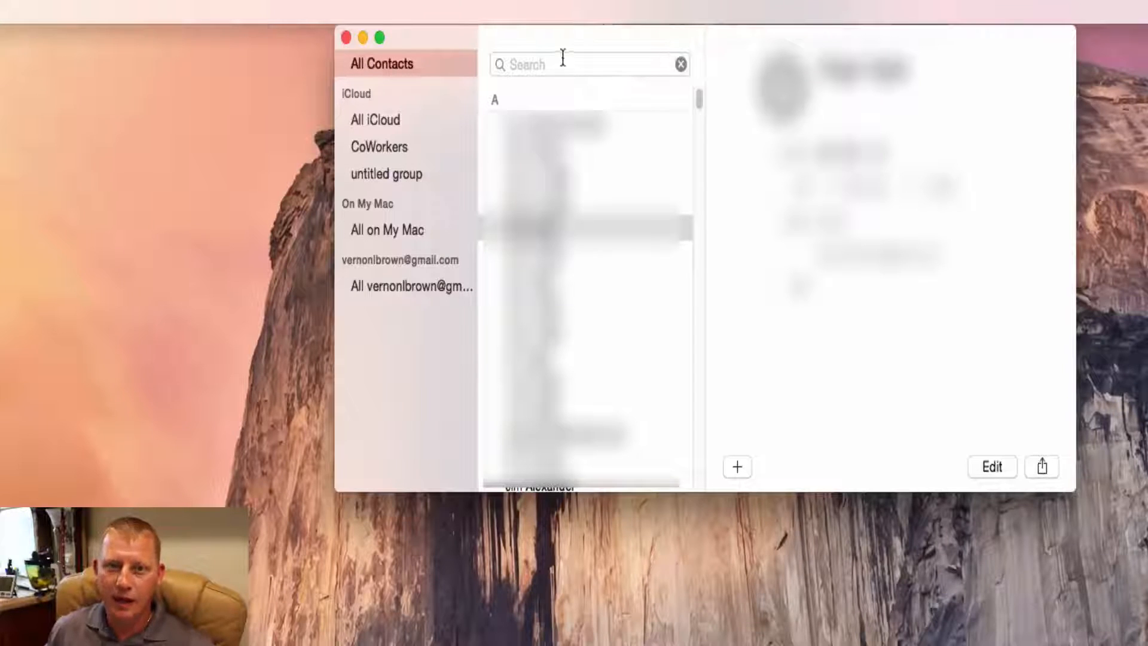
{"action": "mouse_move", "coordinate": [458, 78]}
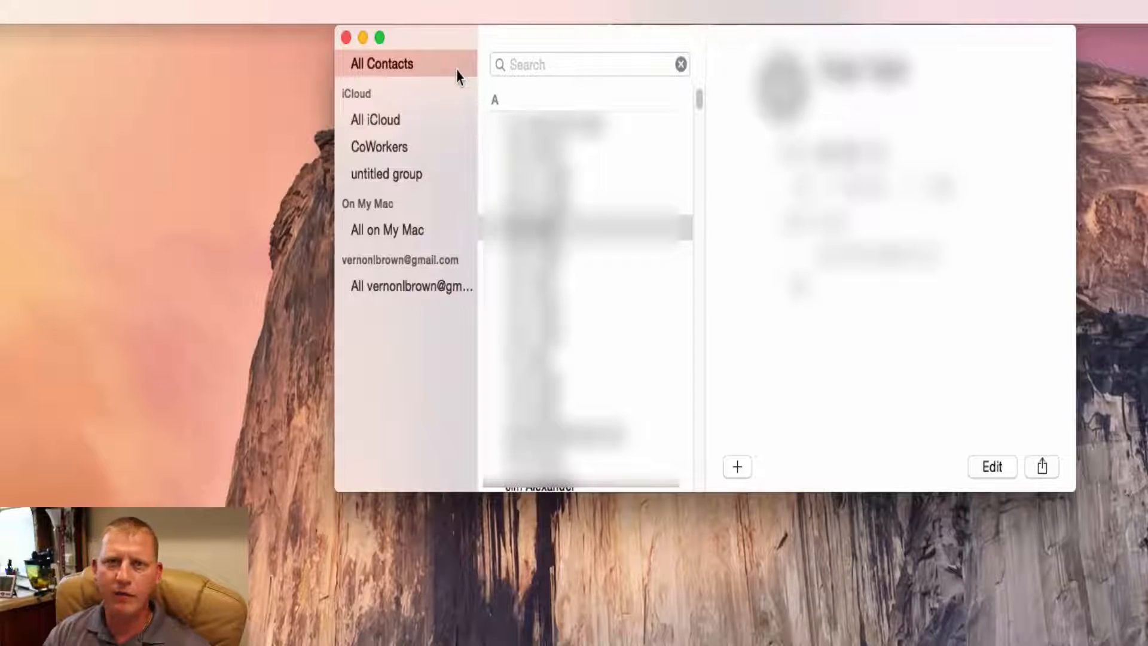
{"action": "mouse_move", "coordinate": [474, 81]}
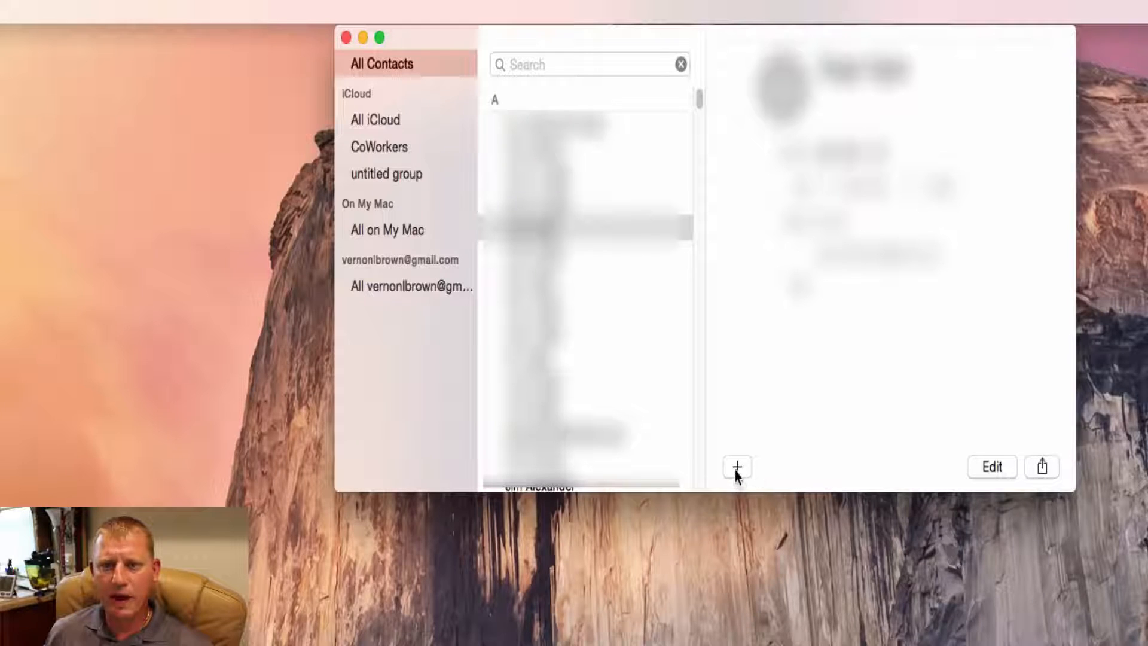
{"action": "left_click", "coordinate": [736, 467]}
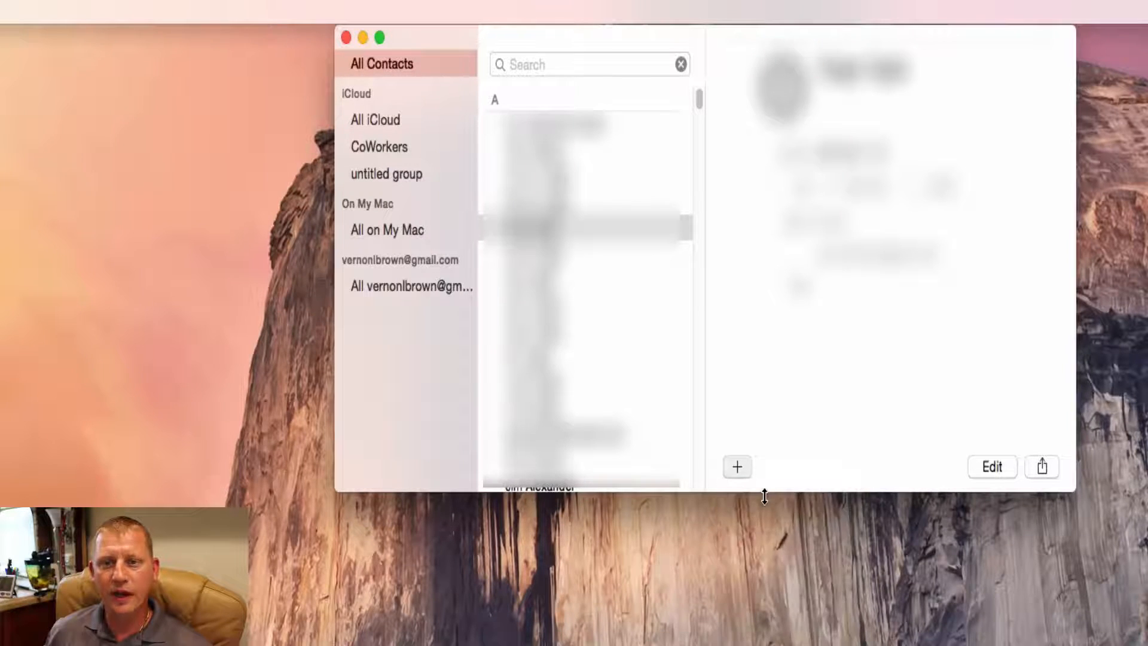
Step: Create a new contact card named 'My V Card' and mark it as a company
{"action": "left_click", "coordinate": [738, 466]}
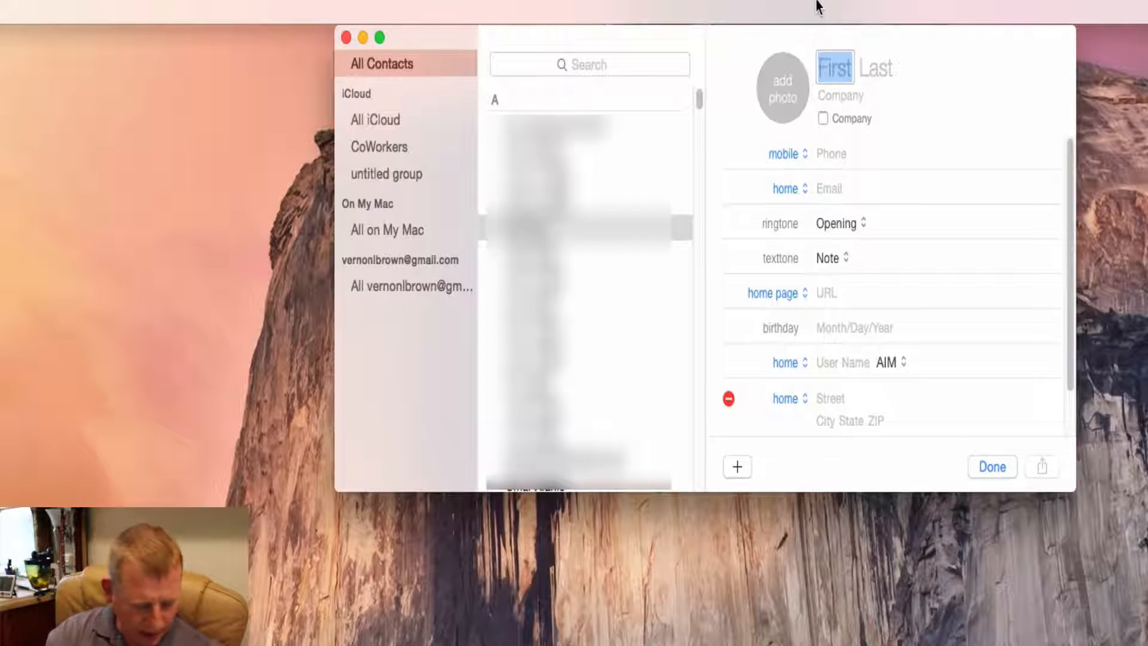
{"action": "type", "text": "My"}
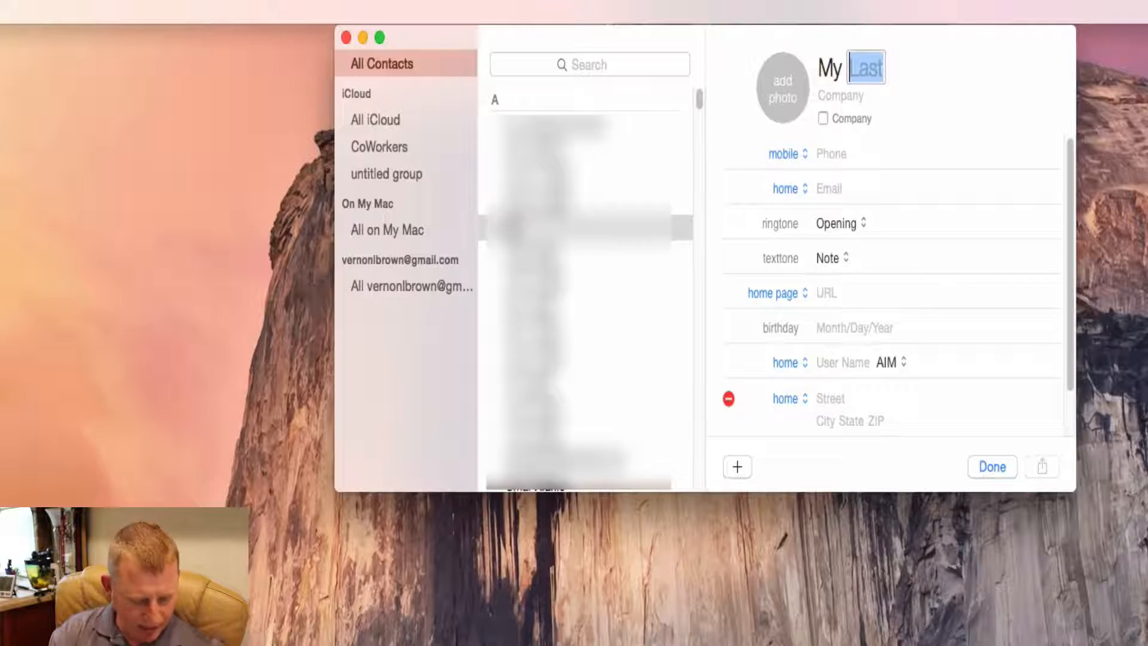
{"action": "type", "text": "V"}
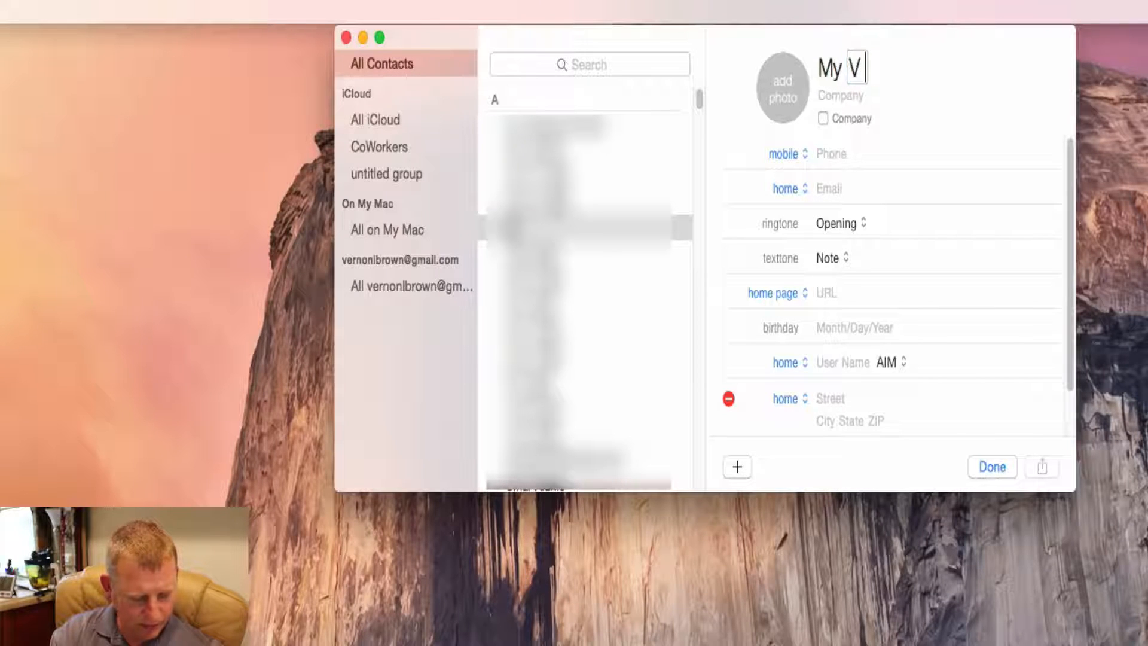
{"action": "type", "text": "Card"}
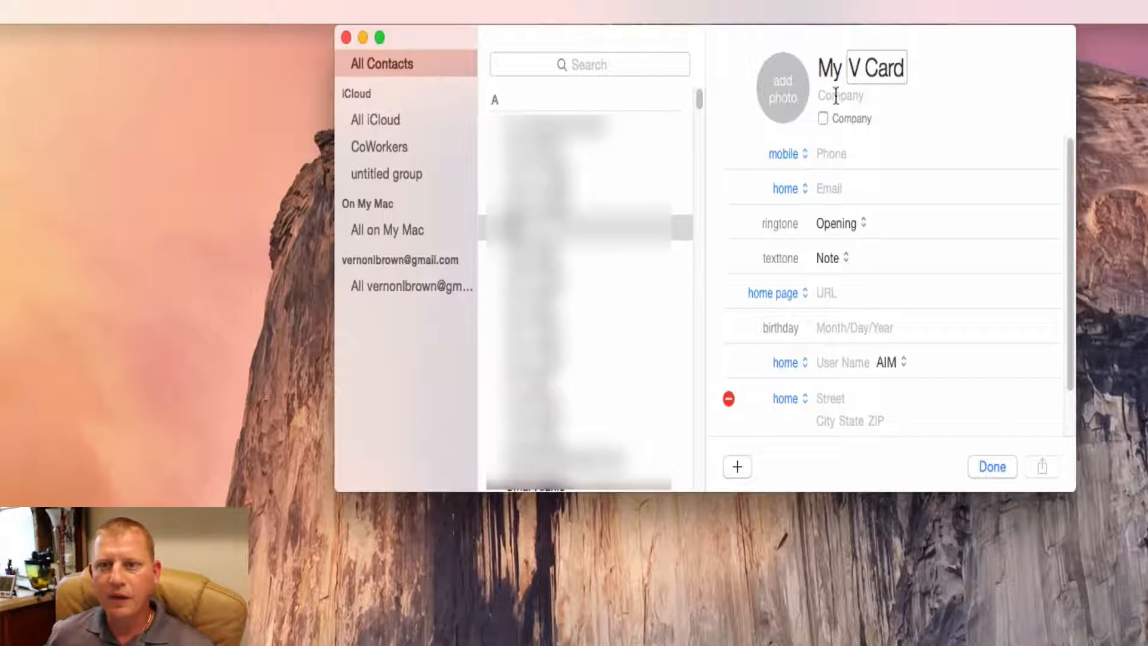
{"action": "left_click", "coordinate": [824, 118]}
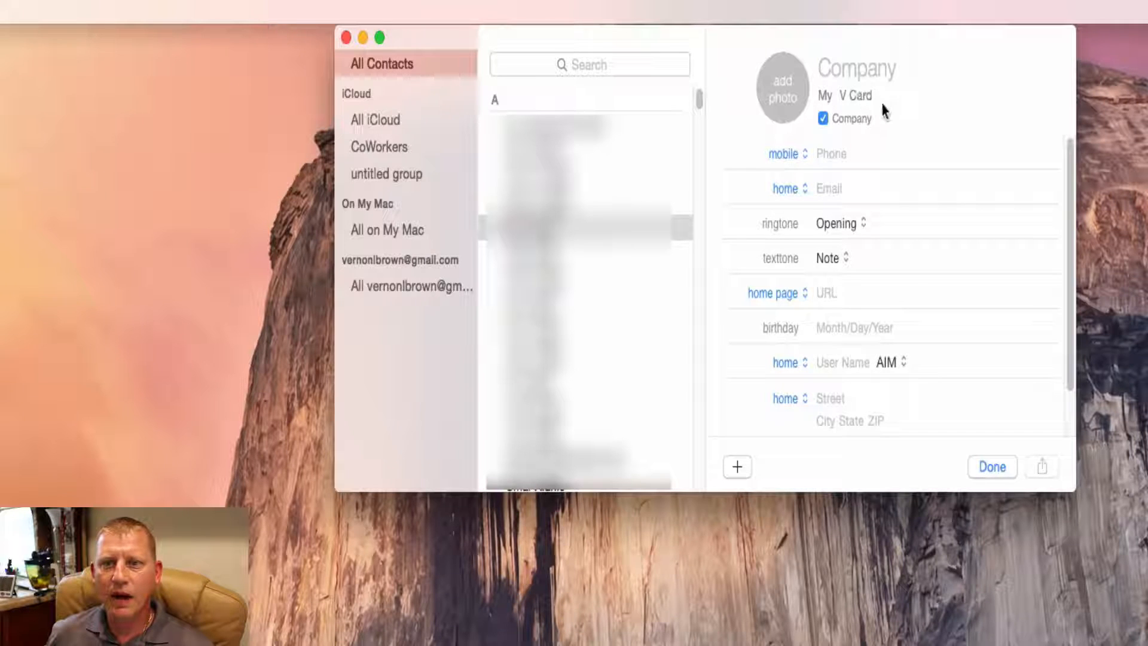
Step: Enter the company name 'My Company', correcting a typo along the way
{"action": "double_click", "coordinate": [853, 68]}
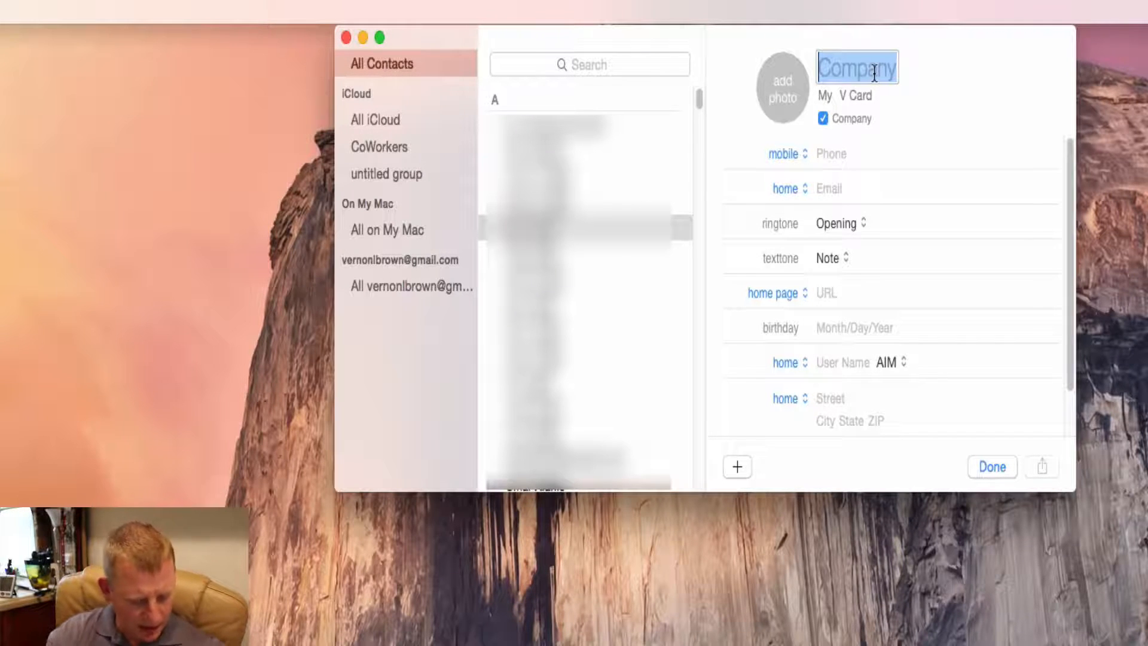
{"action": "type", "text": "My Com"}
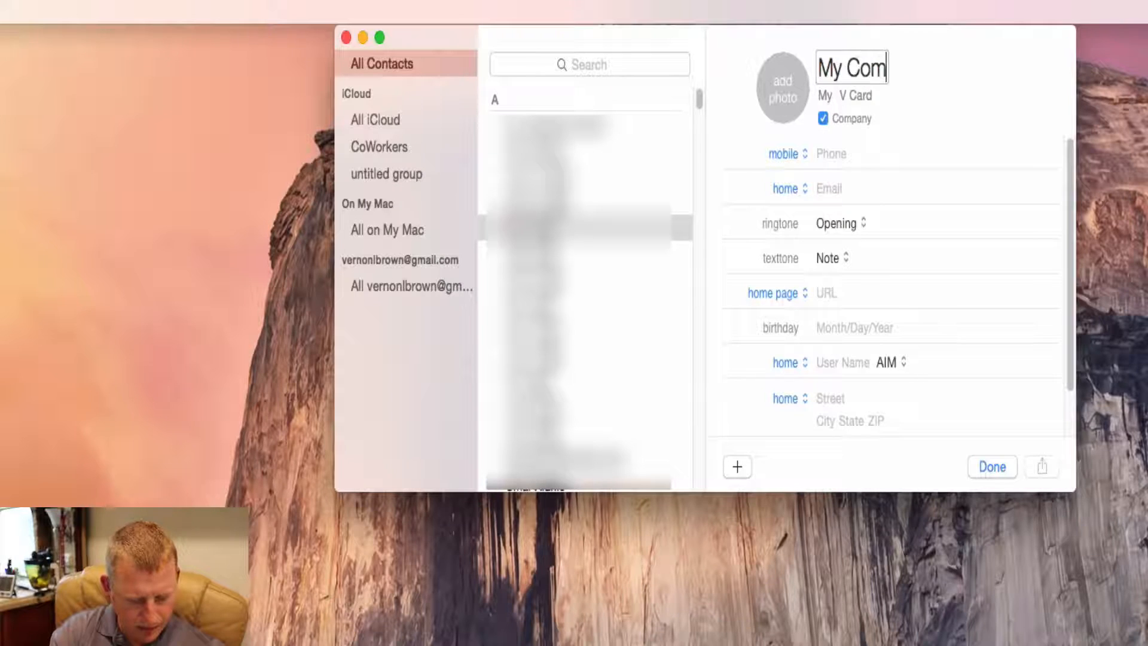
{"action": "type", "text": "[p"}
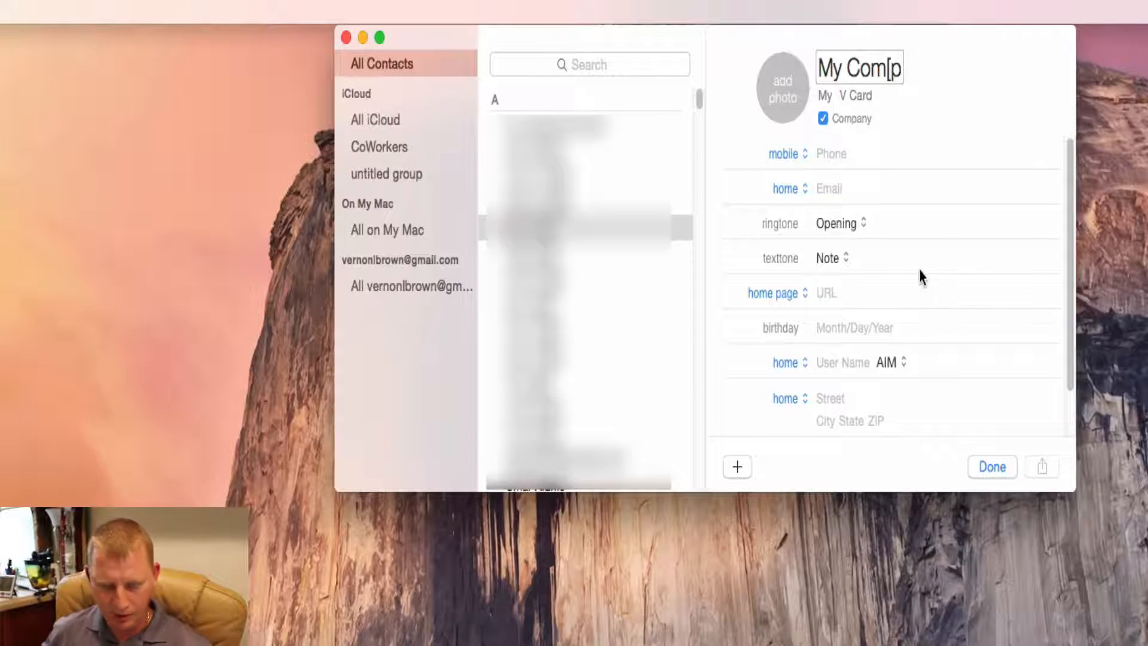
{"action": "key", "text": "Backspace"}
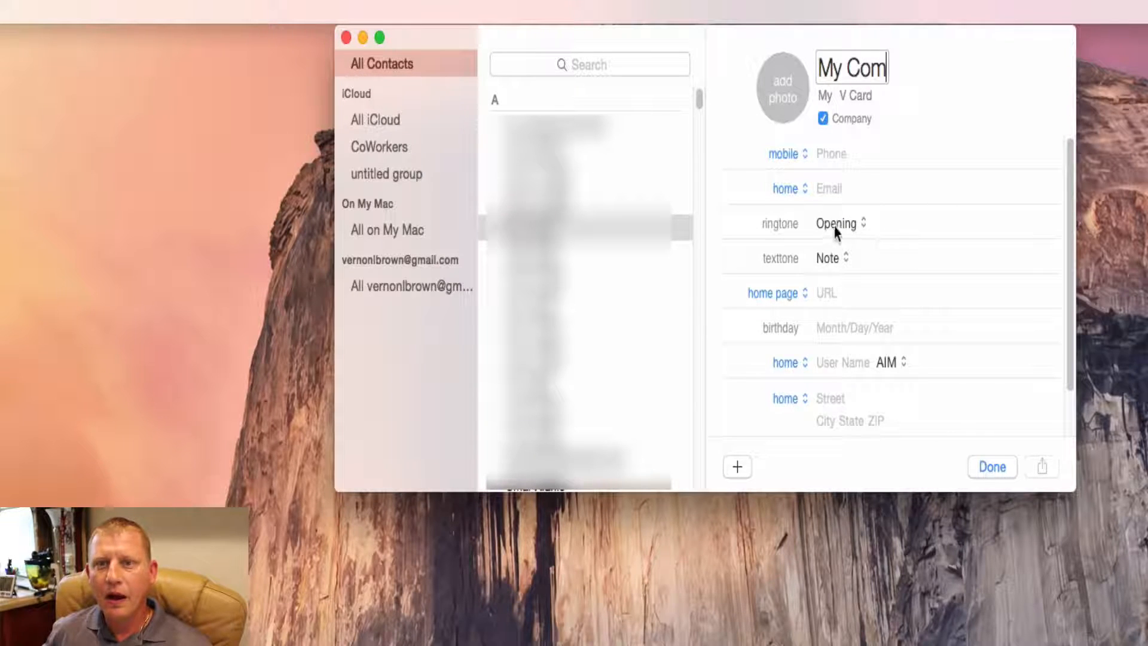
{"action": "type", "text": "pa"}
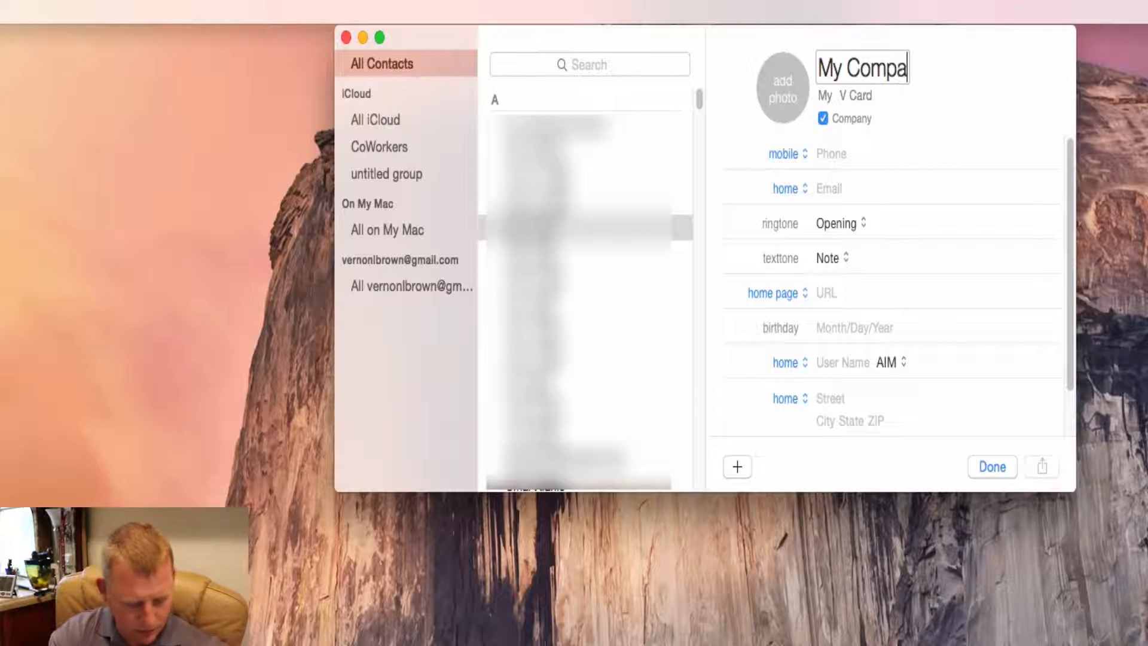
{"action": "type", "text": "ny"}
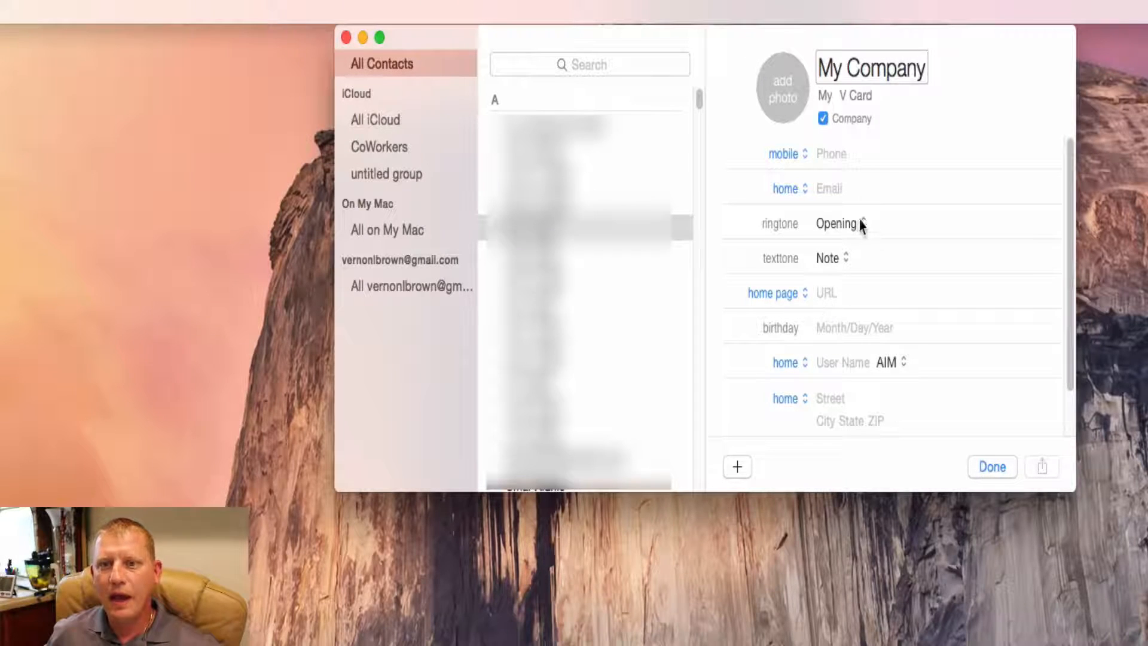
{"action": "left_click", "coordinate": [832, 154]}
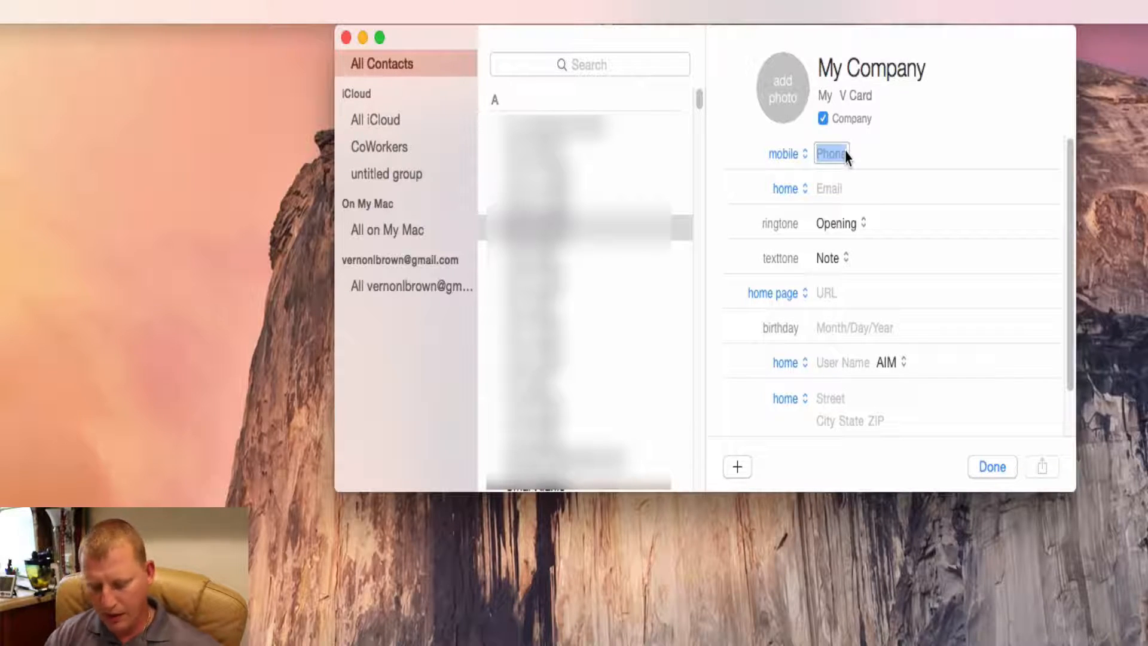
{"action": "type", "text": "123"}
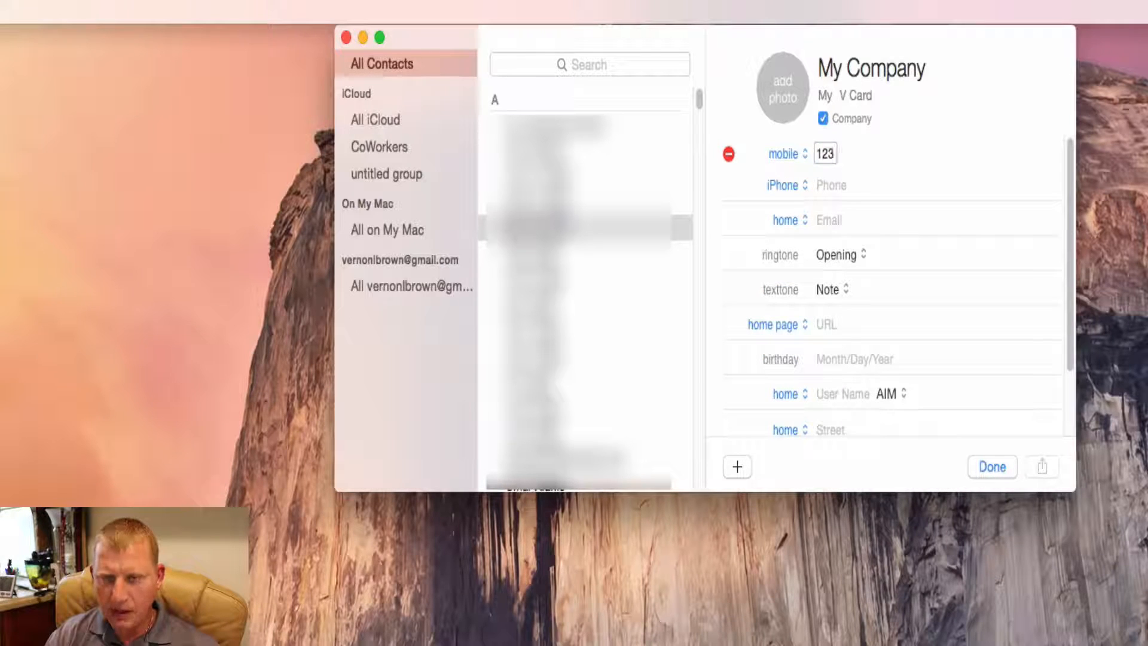
{"action": "type", "text": "4567890"}
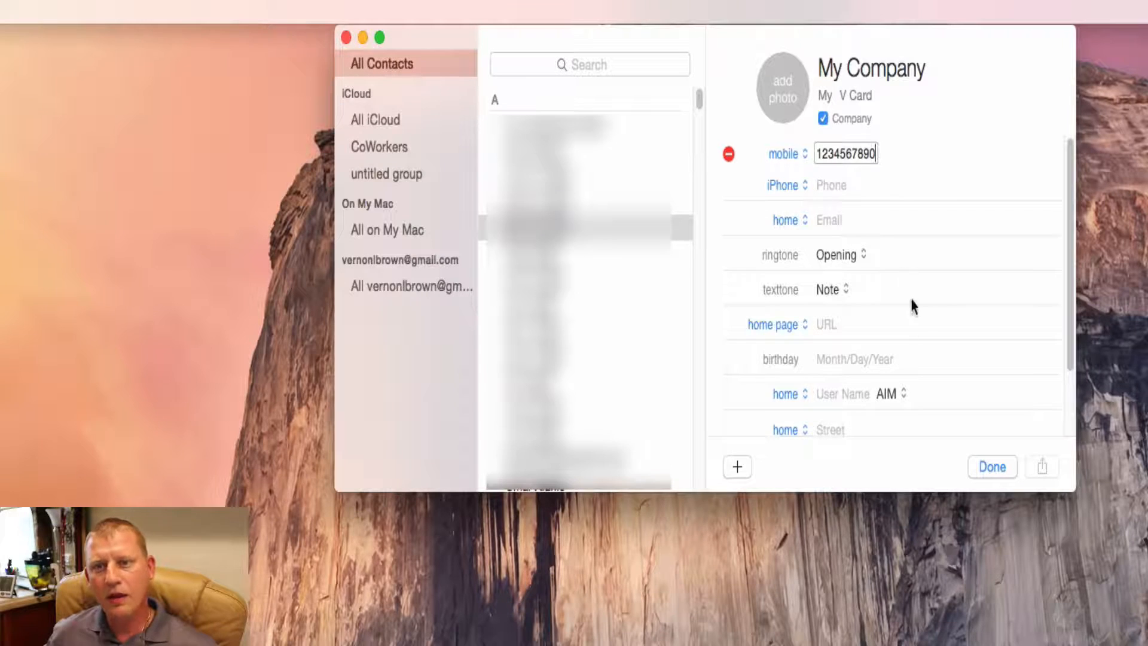
{"action": "scroll", "scroll_direction": "down", "scroll_amount": 3}
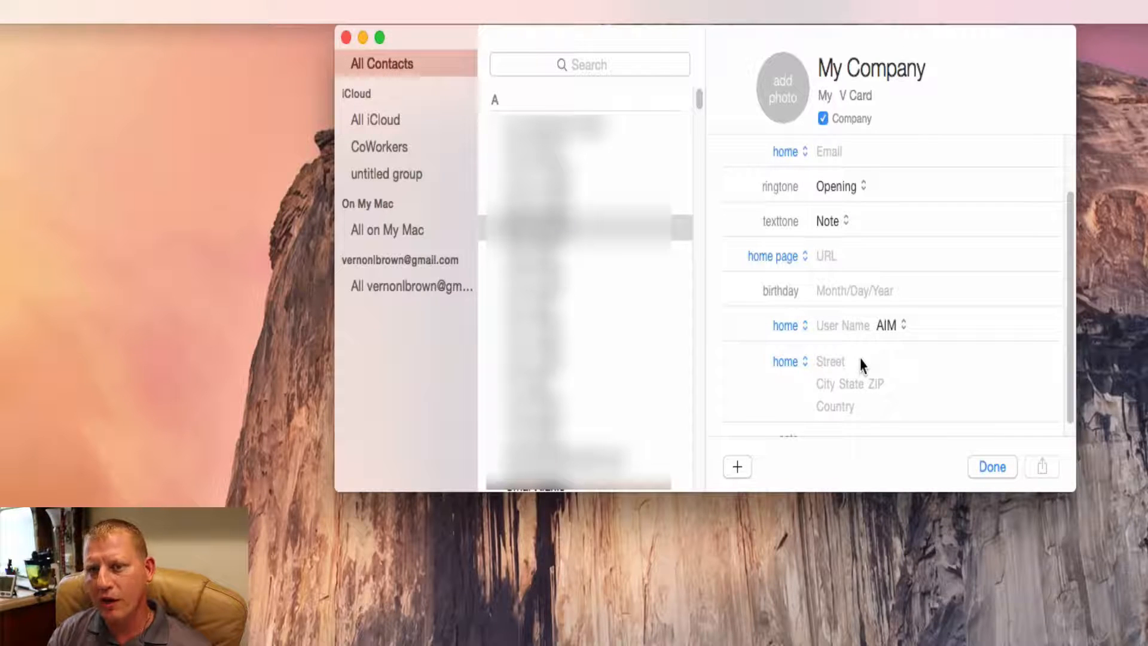
{"action": "mouse_move", "coordinate": [788, 493]}
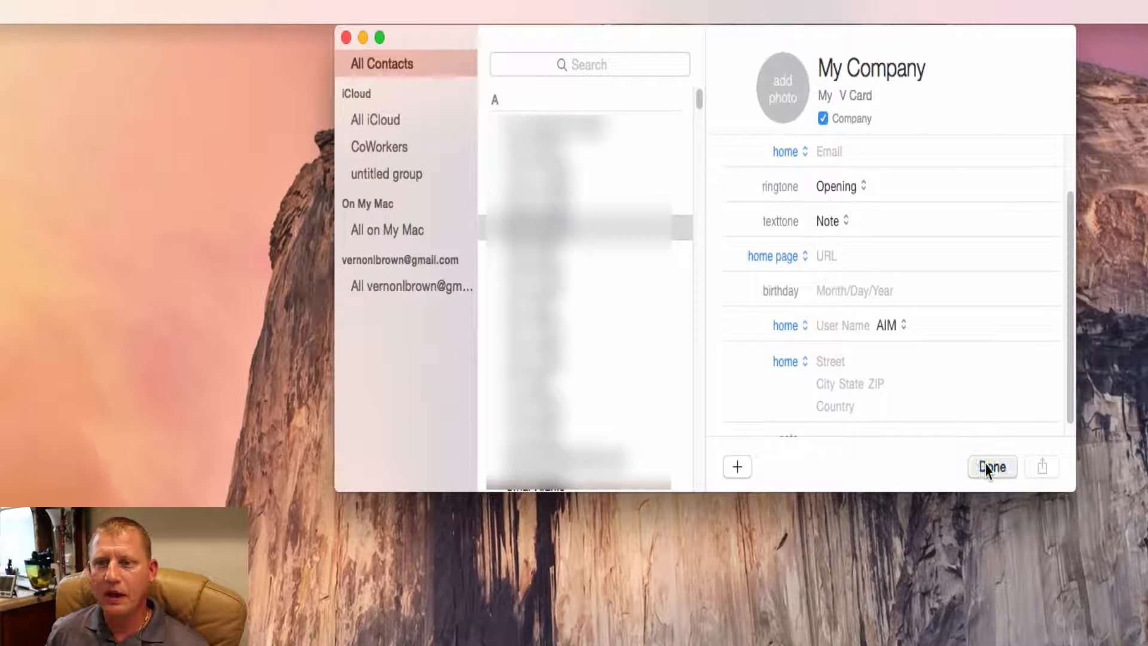
Step: Save the My Company card and bring up its sharing options
{"action": "left_click", "coordinate": [992, 467]}
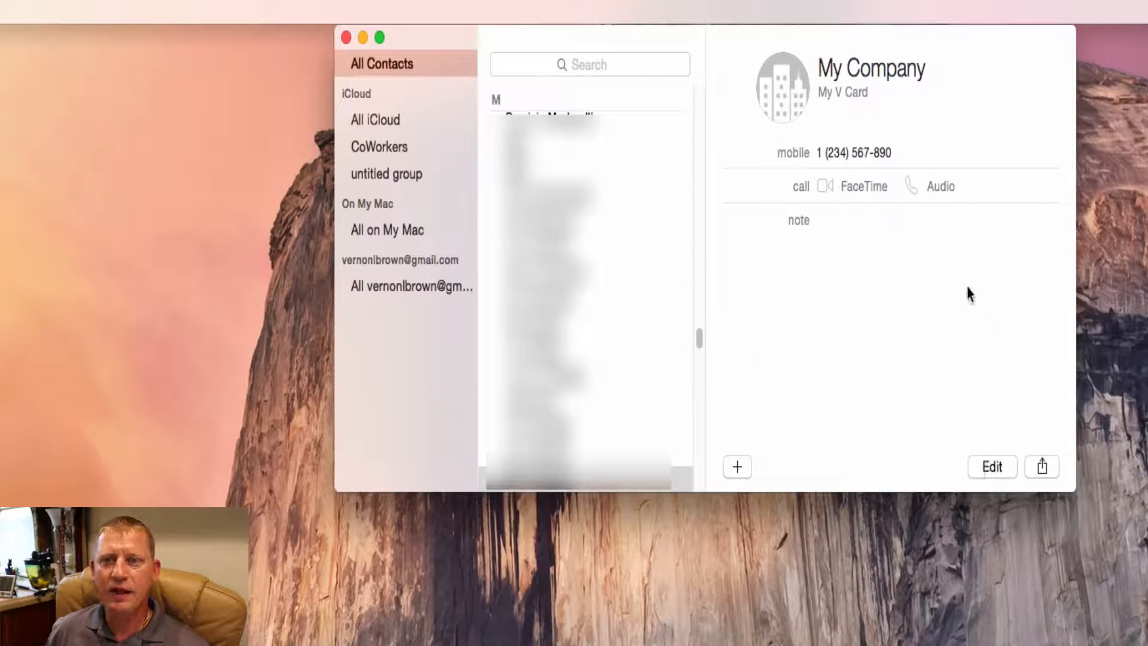
{"action": "mouse_move", "coordinate": [902, 260]}
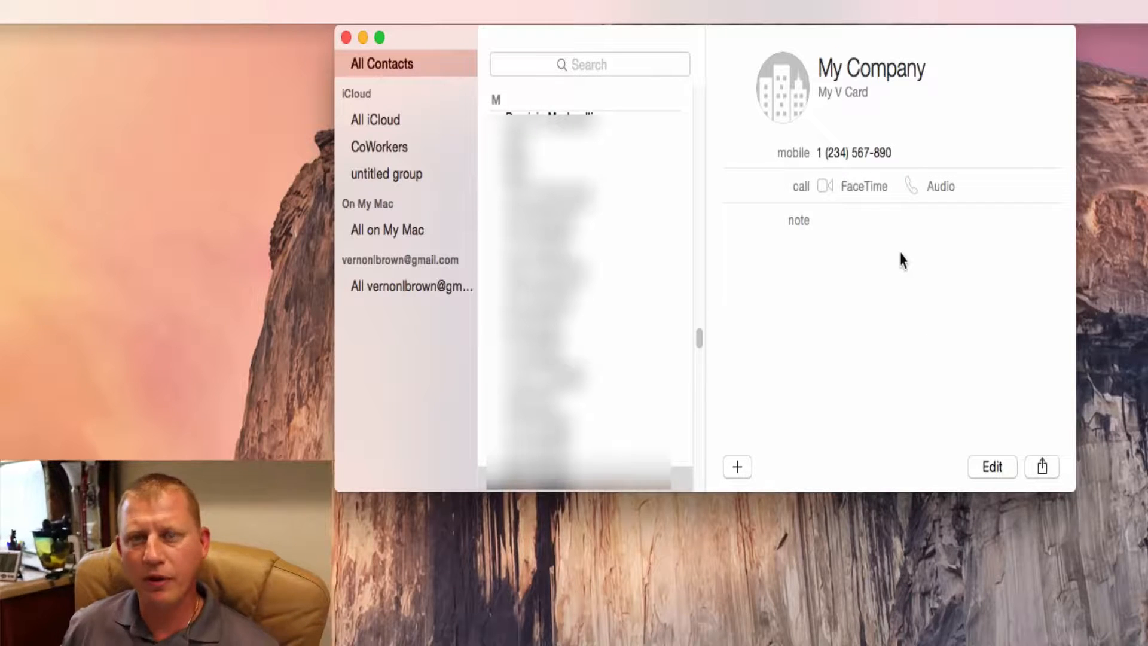
{"action": "mouse_move", "coordinate": [916, 283]}
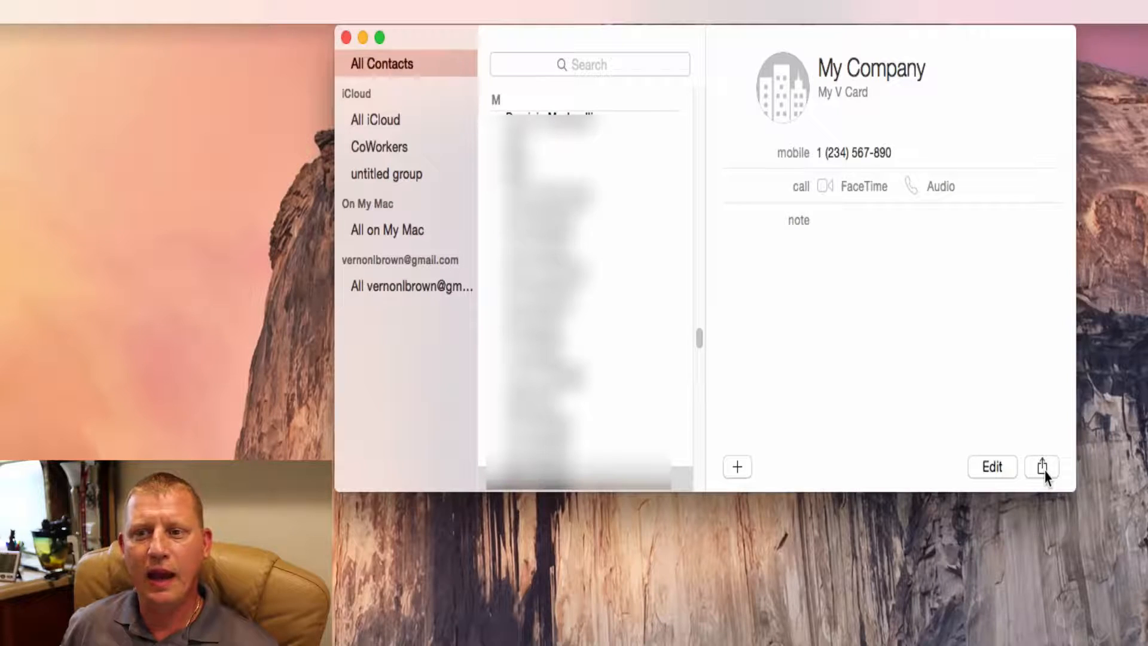
{"action": "left_click", "coordinate": [1042, 467]}
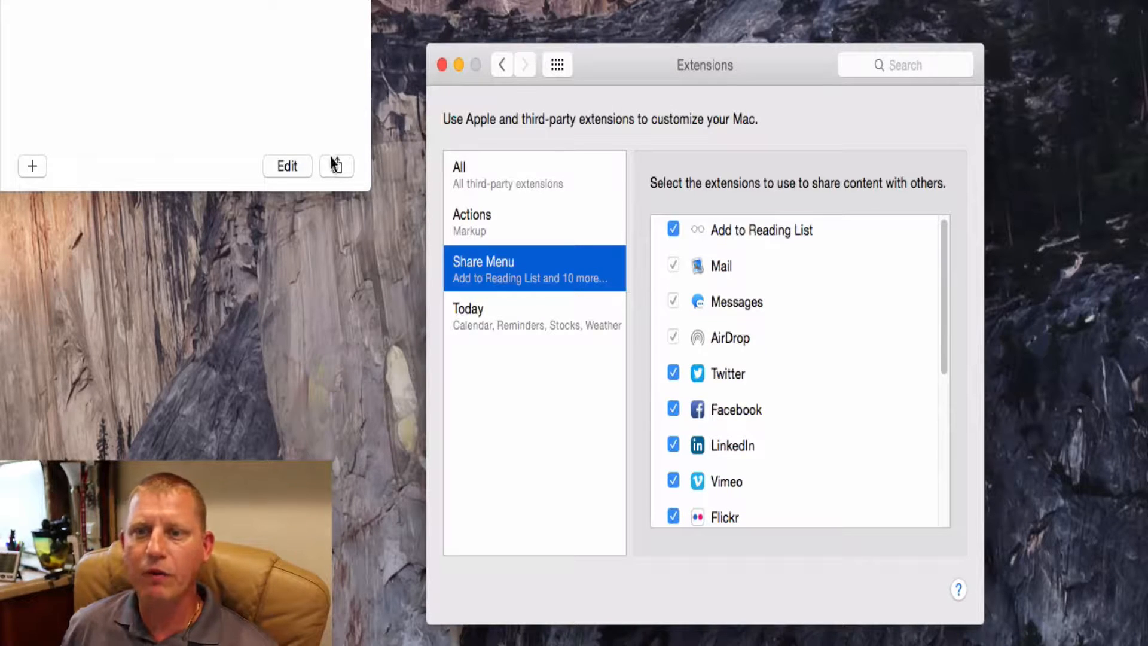
Step: Email the card as My Company.vcf in a new Mail draft and select the To: field
{"action": "left_click", "coordinate": [336, 166]}
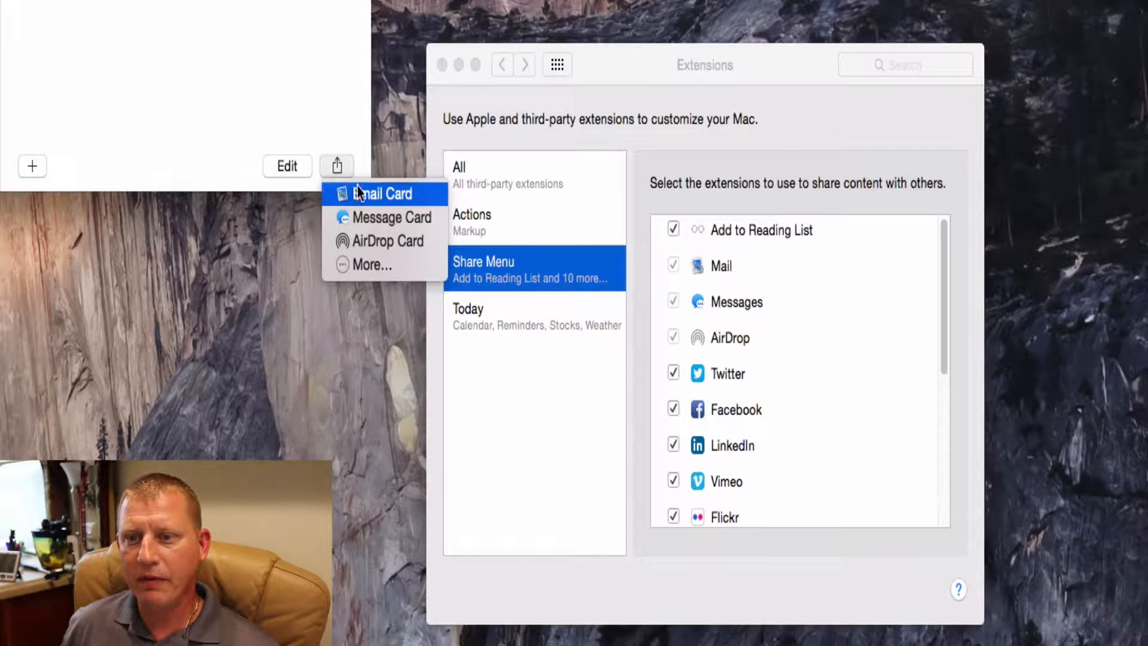
{"action": "left_click", "coordinate": [357, 195]}
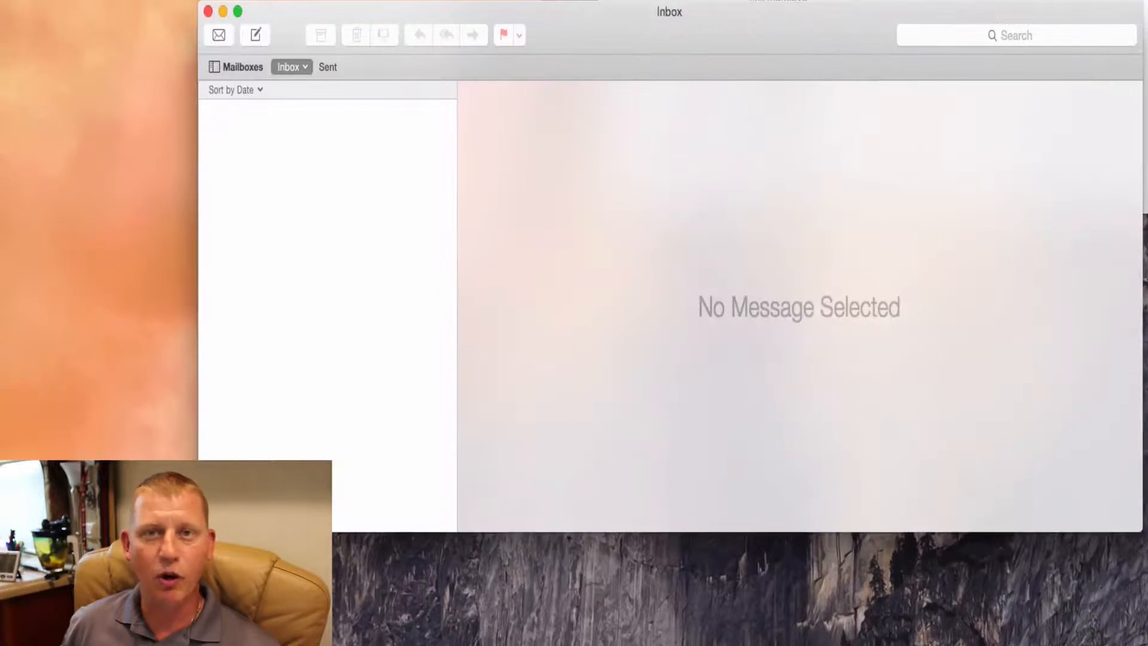
{"action": "left_click", "coordinate": [255, 34]}
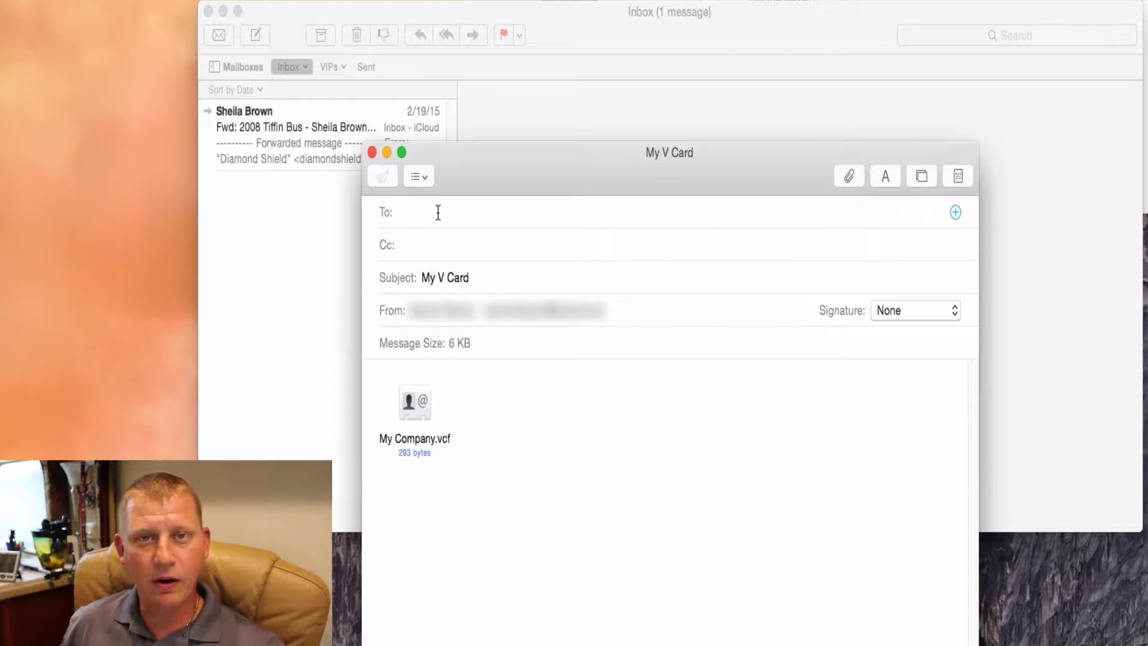
{"action": "left_click", "coordinate": [434, 212]}
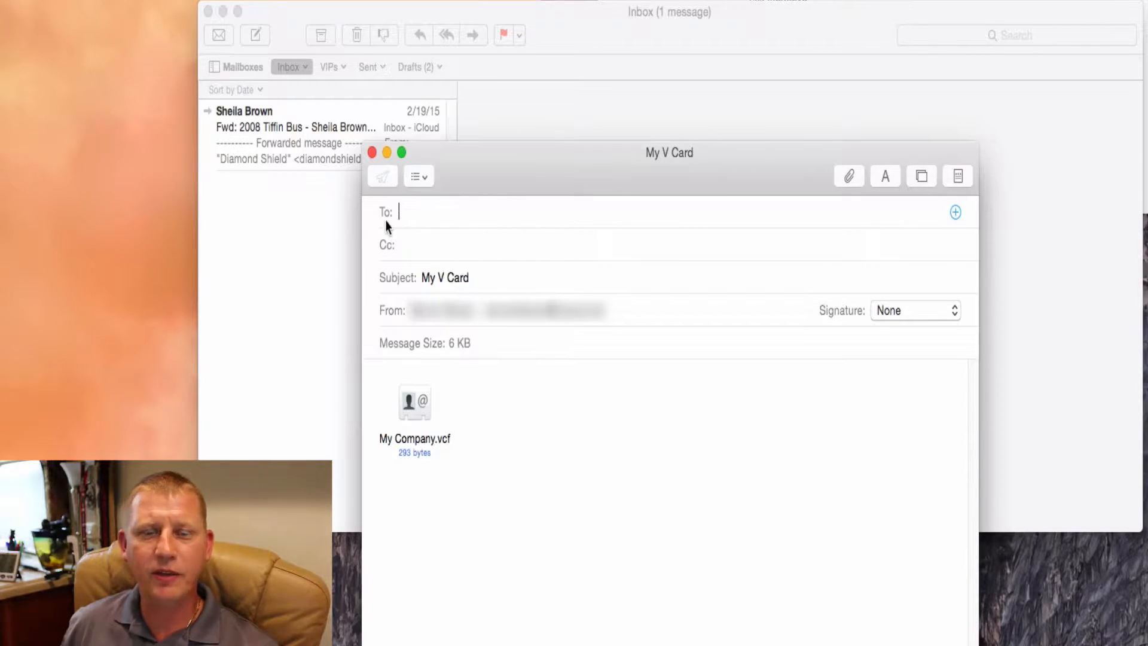